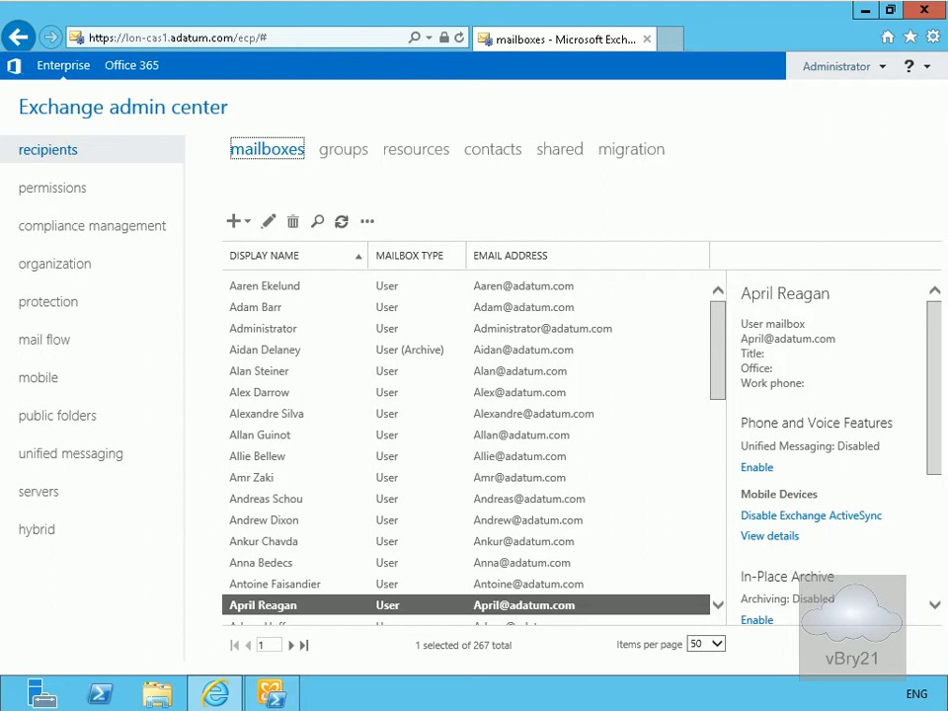
mouse_move(405, 608)
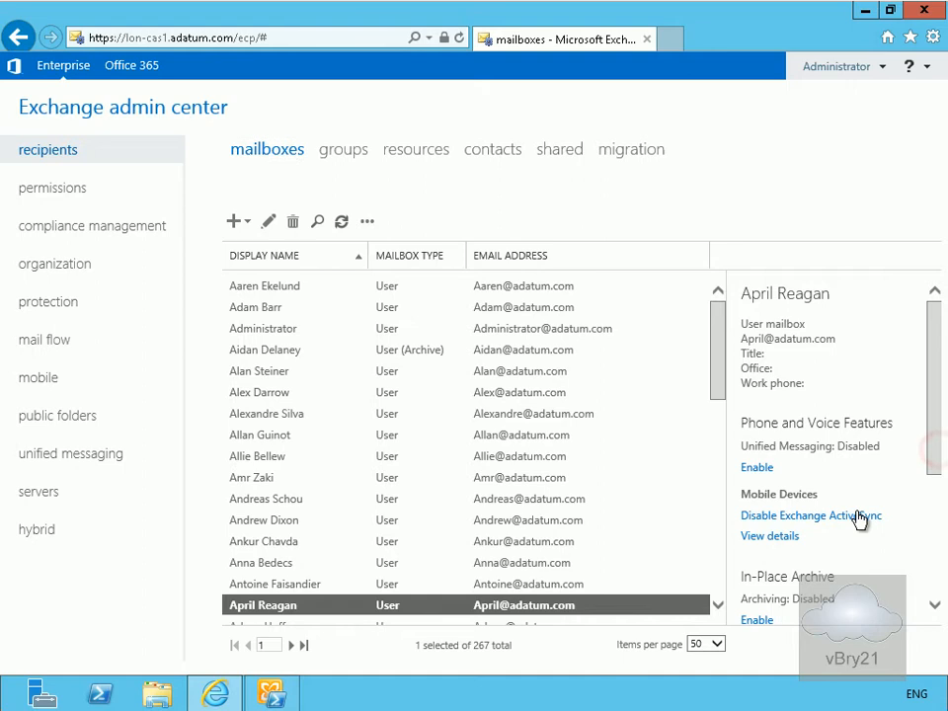
scroll("down", 3)
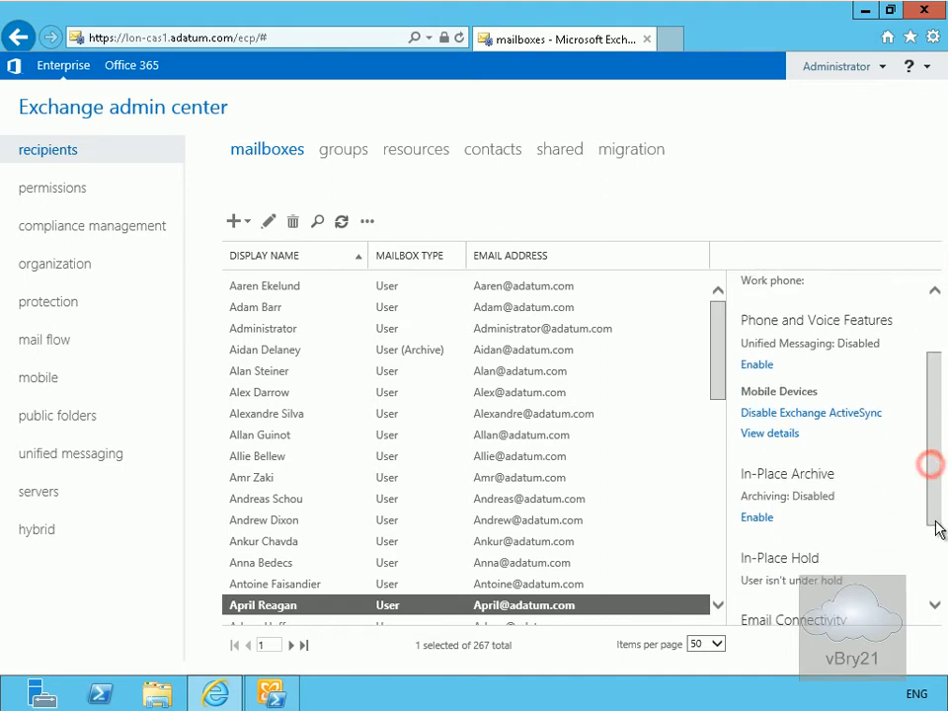
scroll("down", 3)
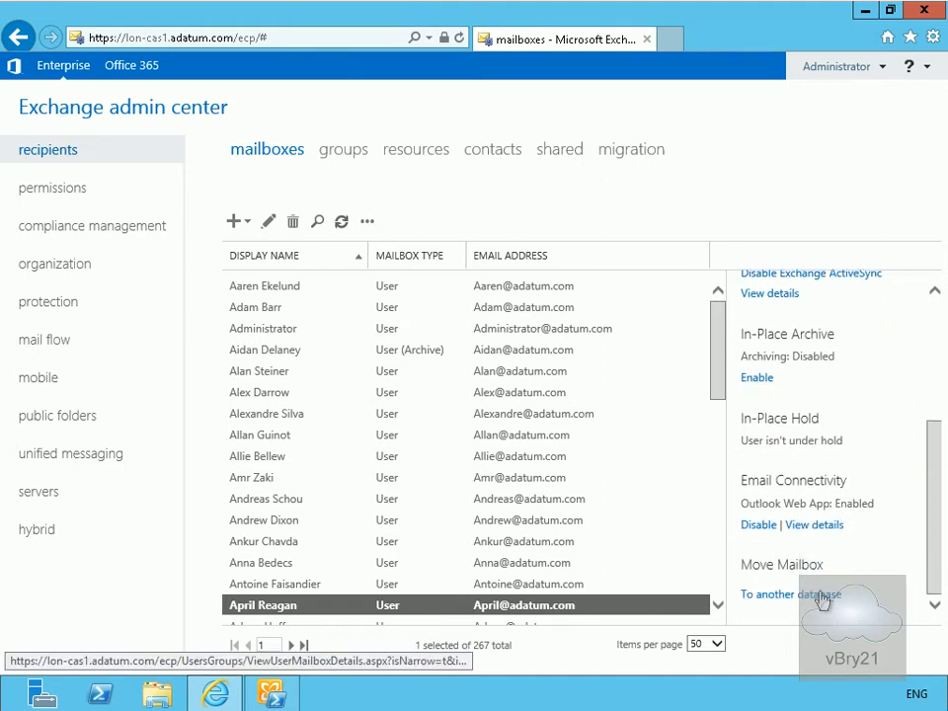
Start a database move named 'April Move mailbox' with Research as the target database
left_click(790, 594)
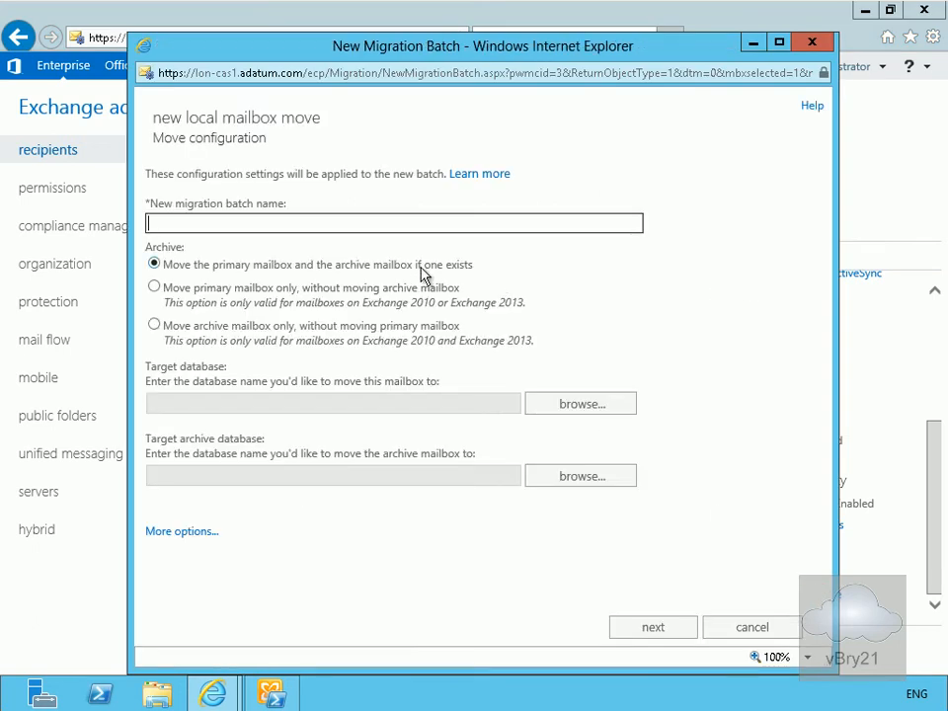
type("April Move m")
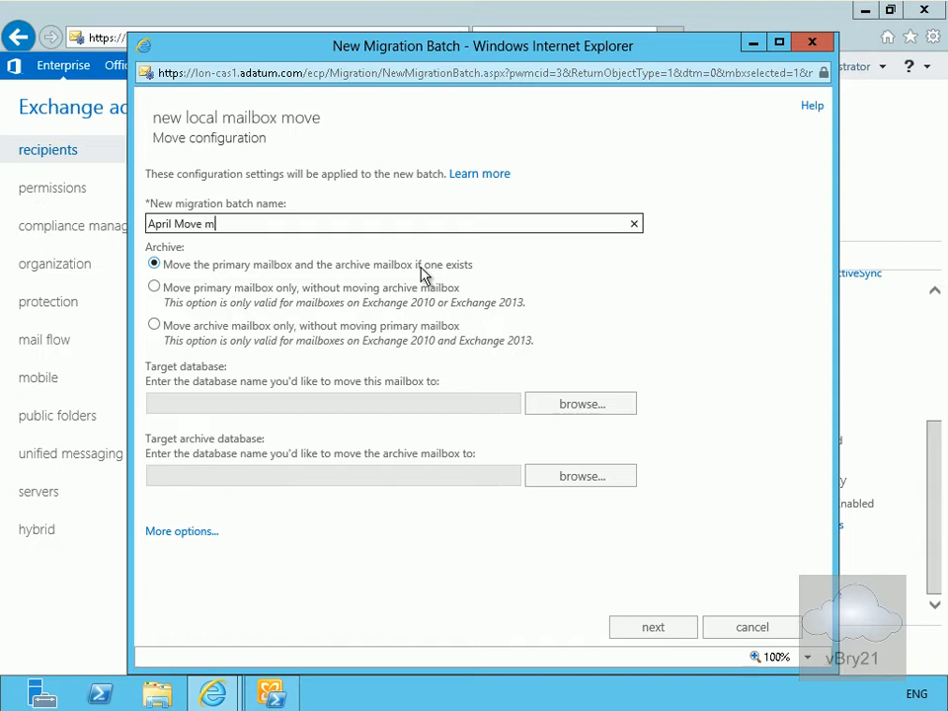
type("ailbox")
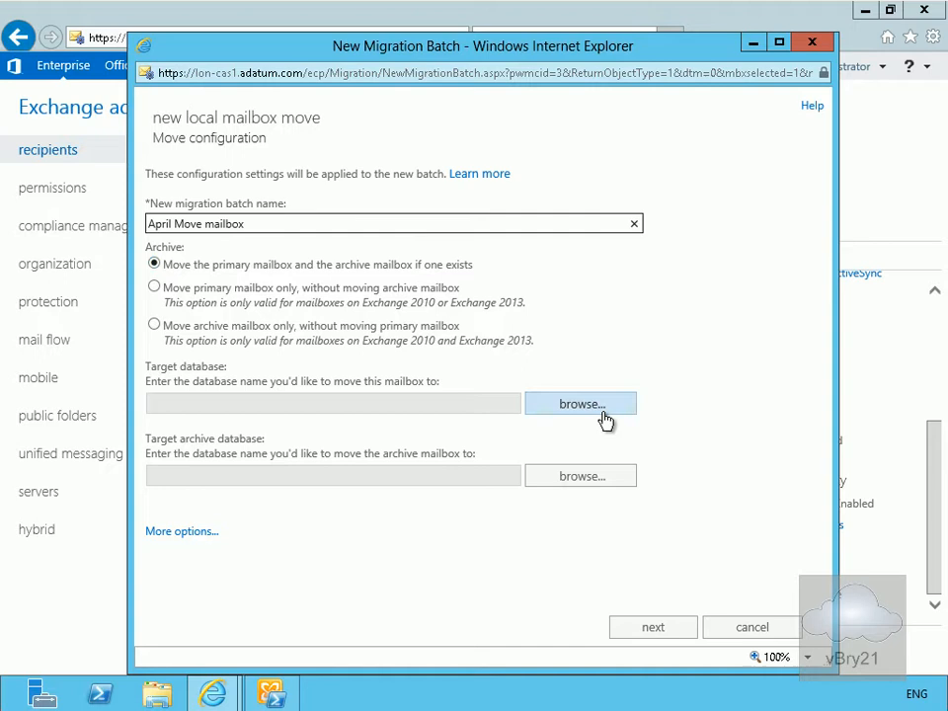
left_click(580, 404)
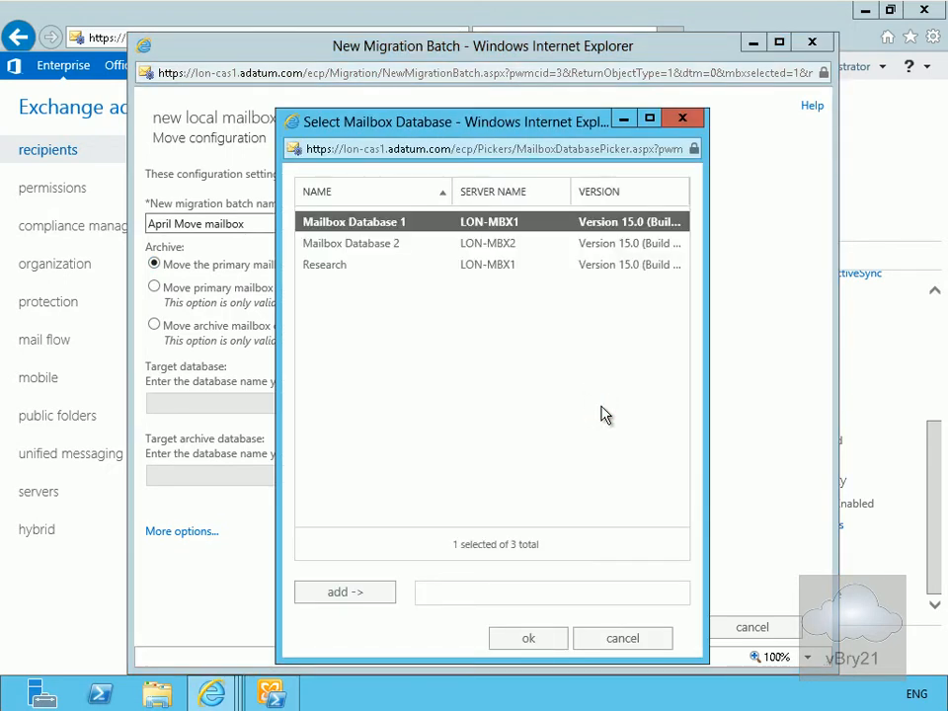
left_click(325, 264)
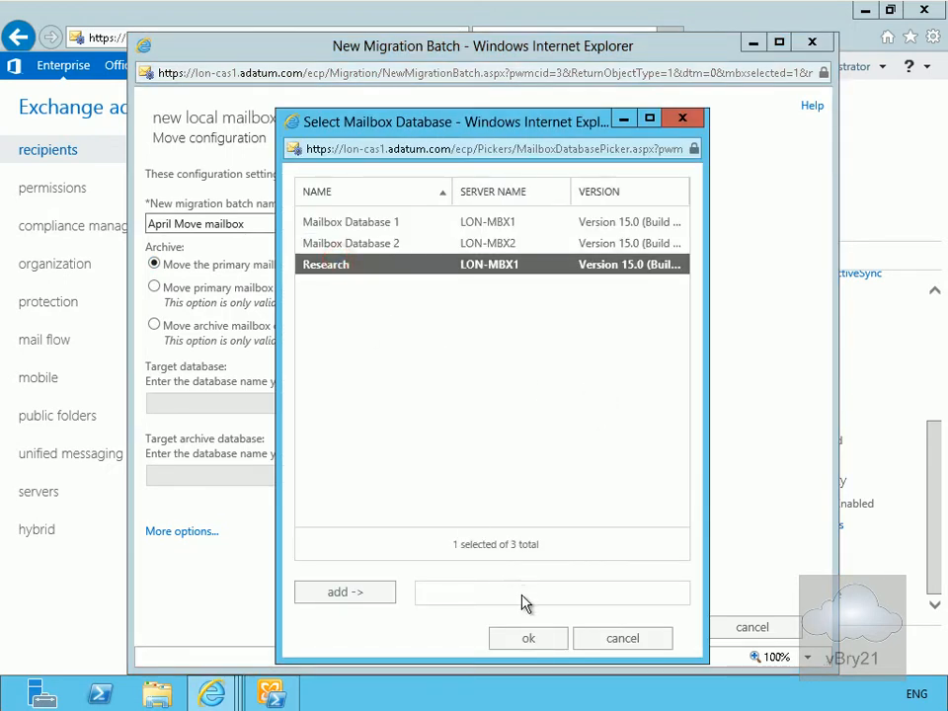
left_click(527, 638)
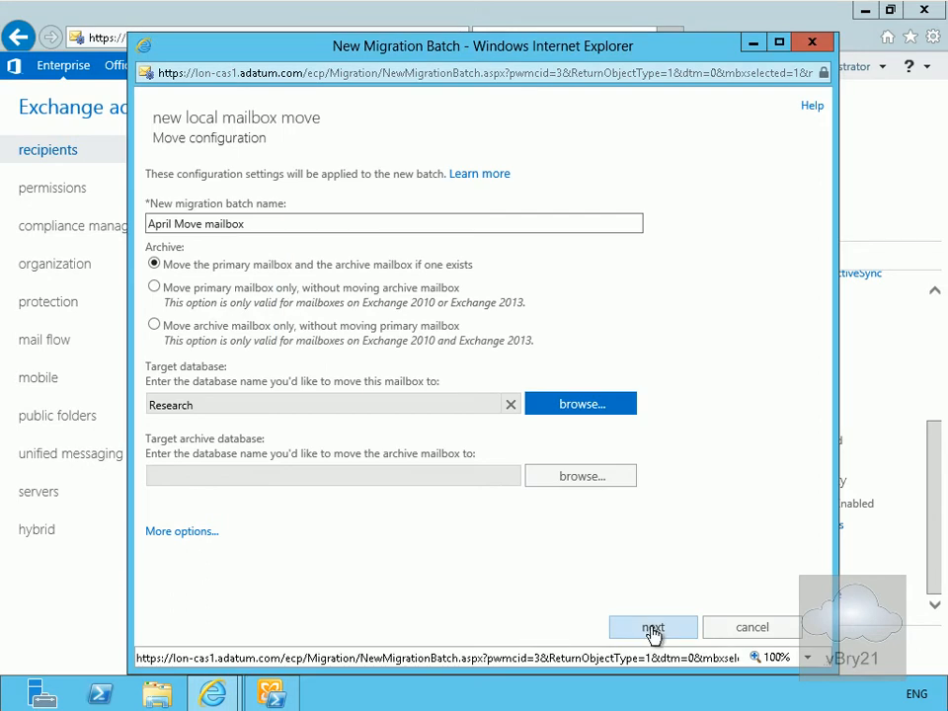
Advance through the batch start settings and create the migration batch
left_click(653, 626)
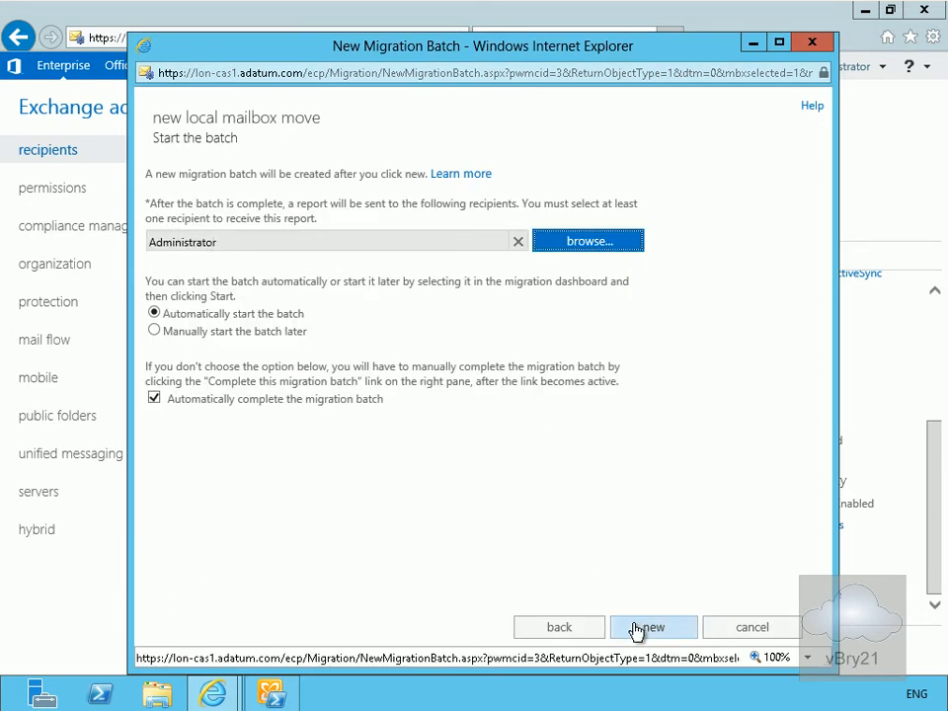
left_click(652, 627)
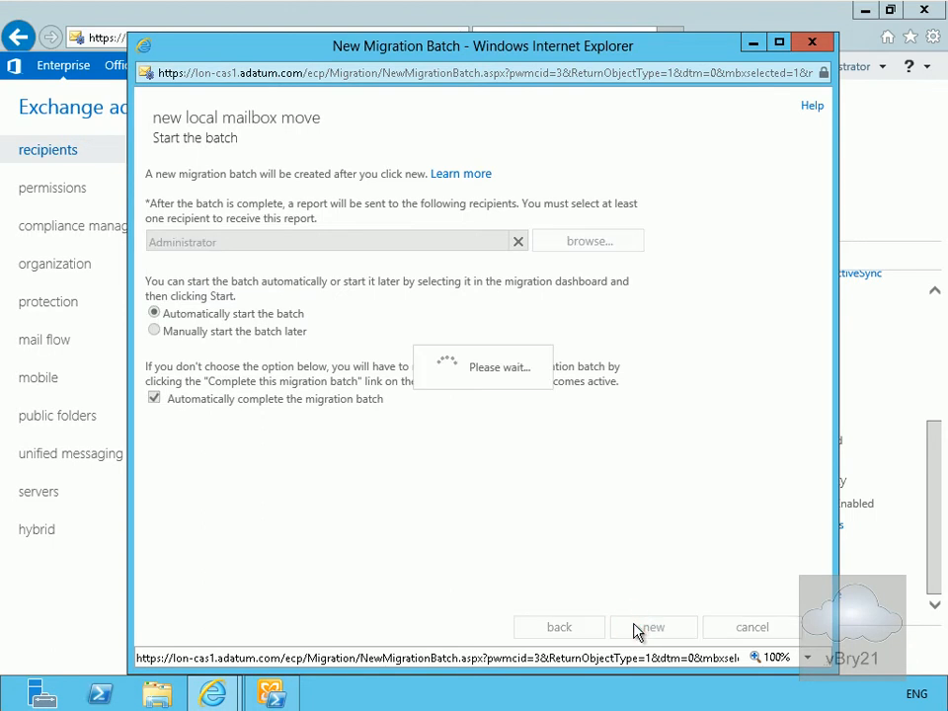
left_click(652, 627)
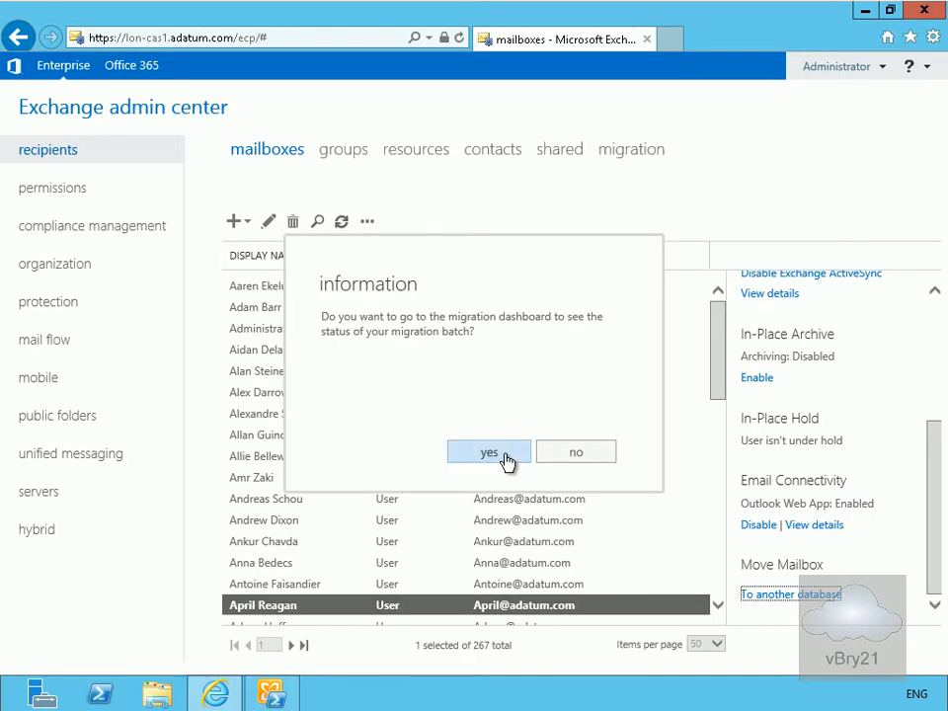
Accept the information prompt to go to the migration dashboard
left_click(488, 451)
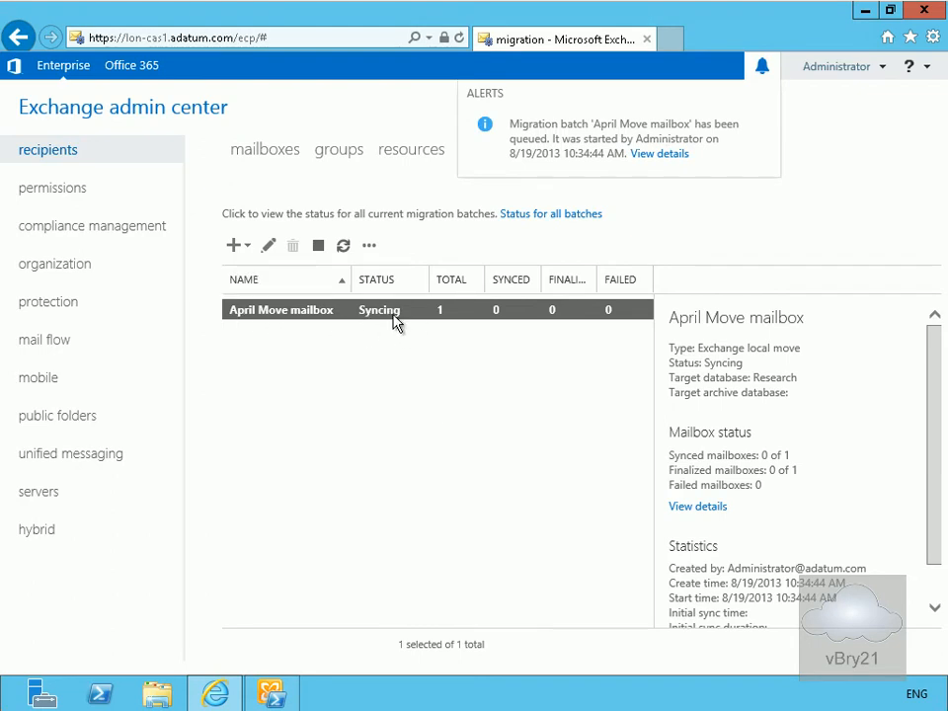
mouse_move(352, 296)
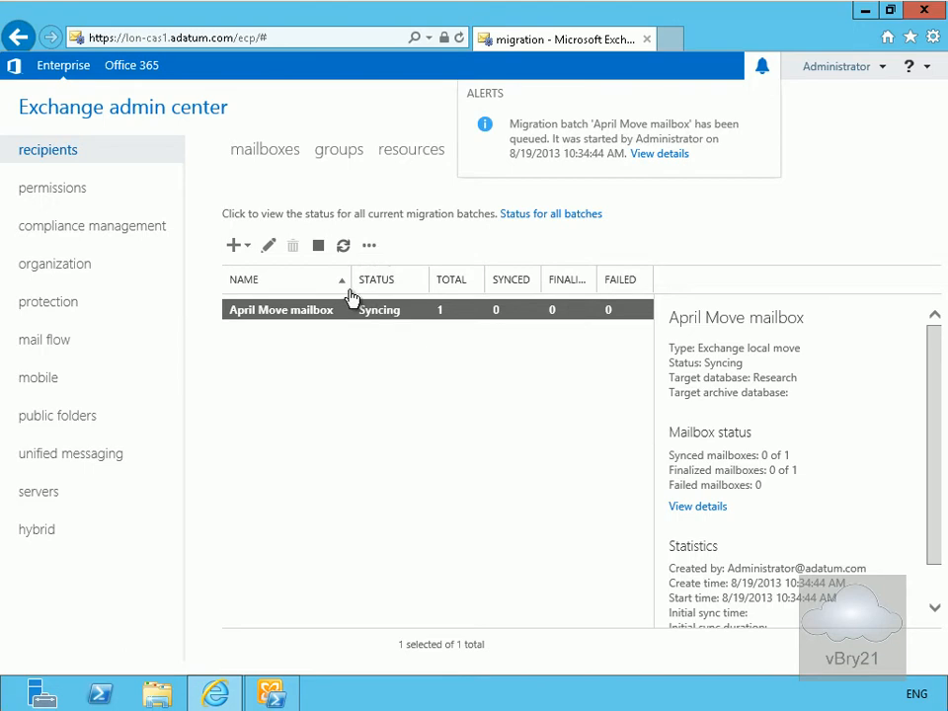
mouse_move(393, 322)
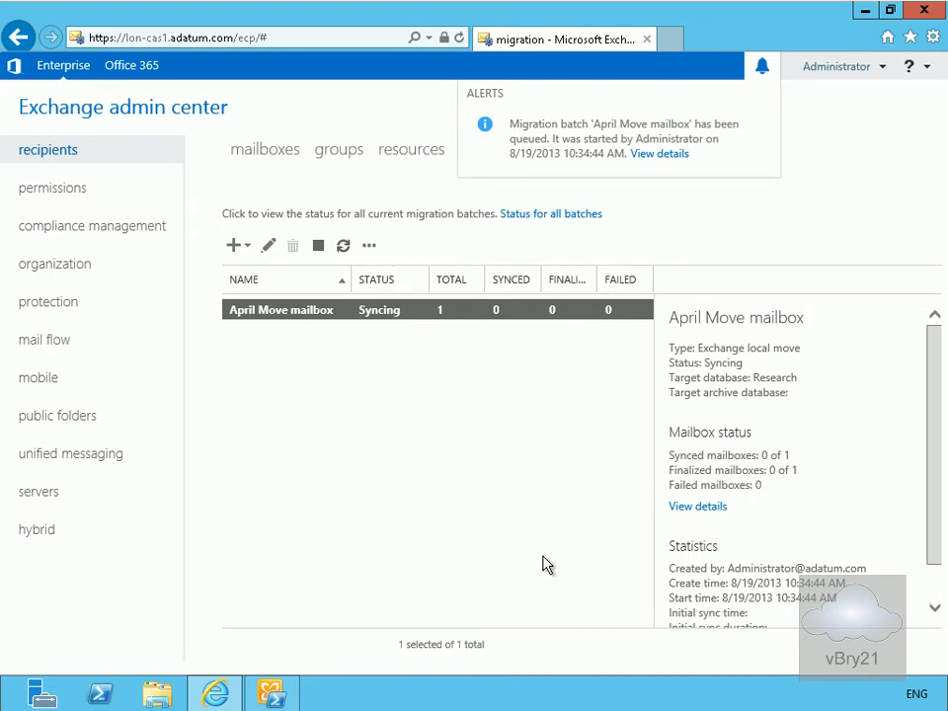
mouse_move(429, 381)
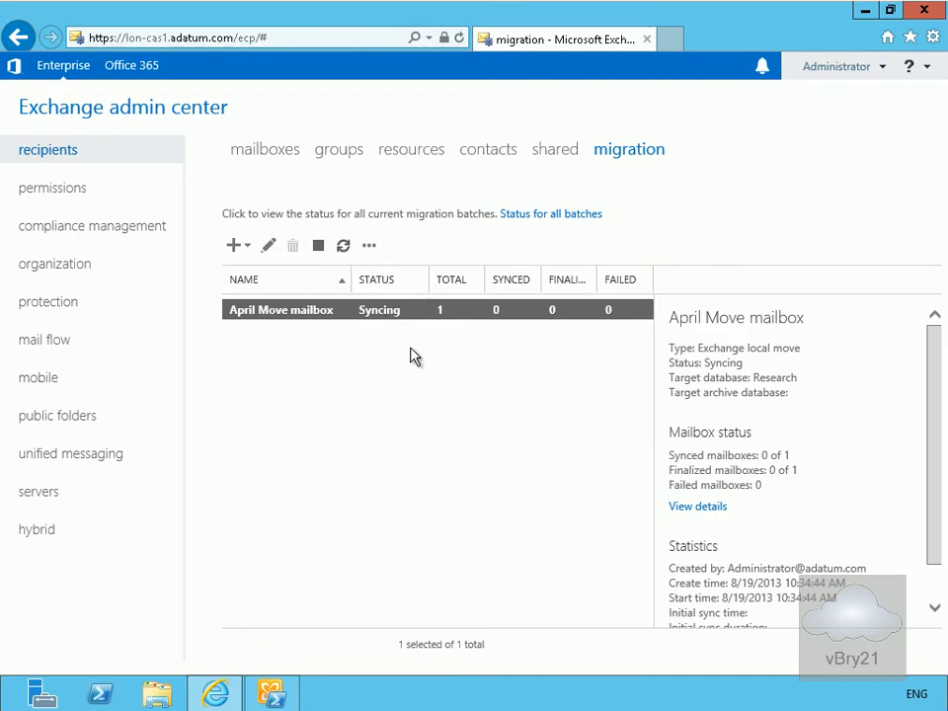
mouse_move(409, 357)
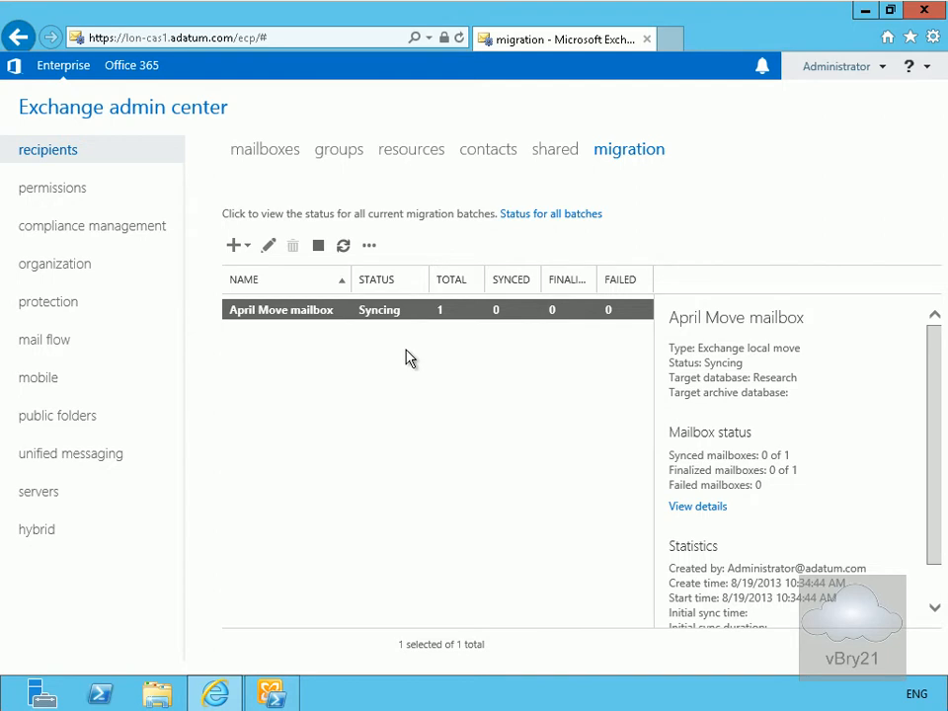
mouse_move(234, 245)
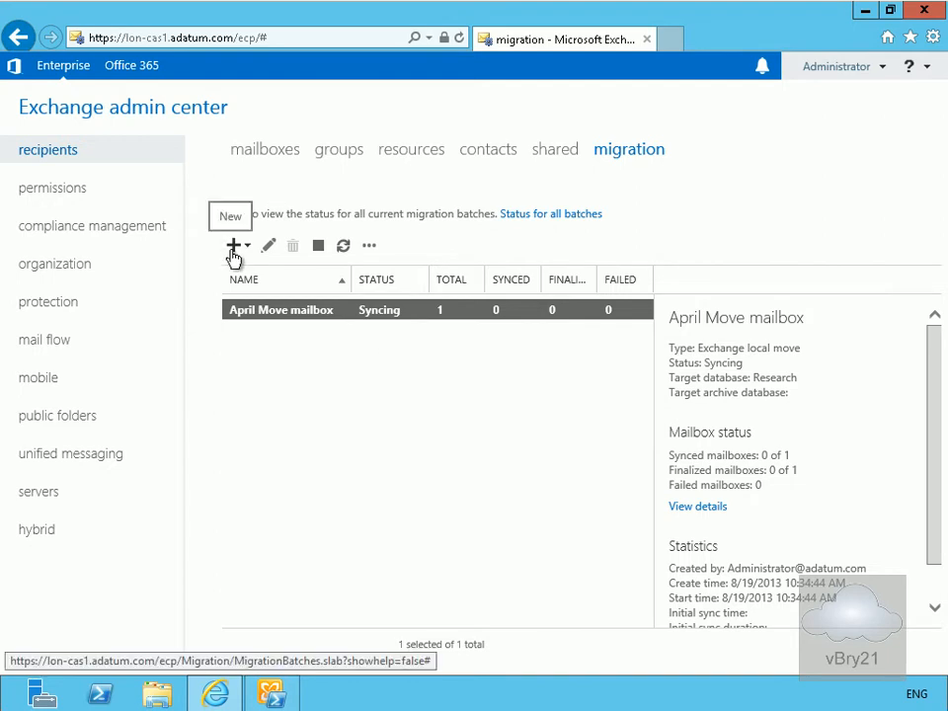
Start a 'Move to a different database' batch and open the mailbox picker
left_click(235, 245)
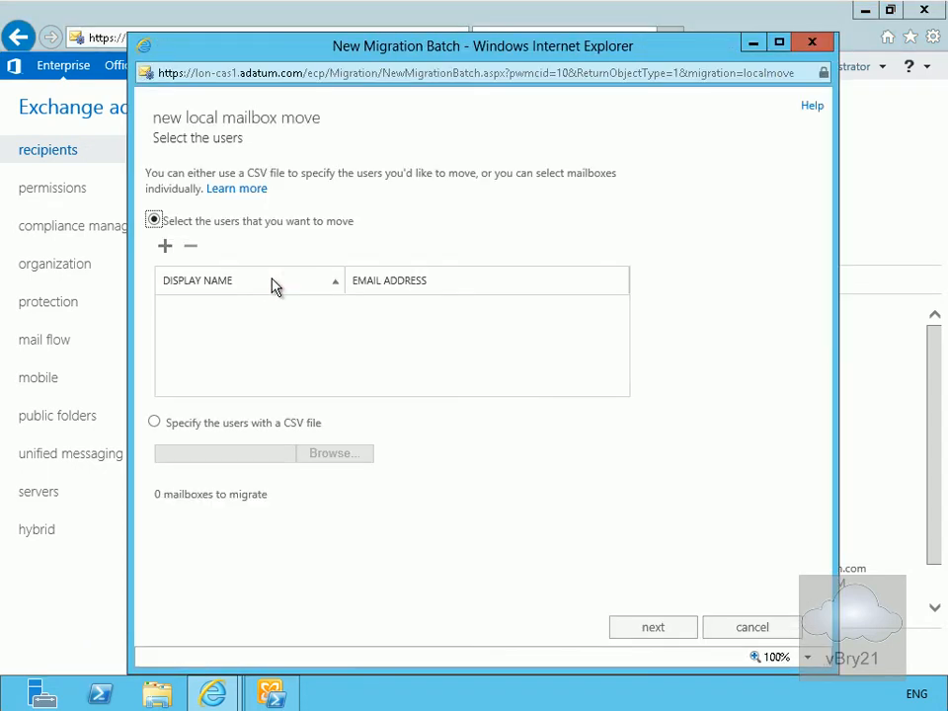
mouse_move(207, 276)
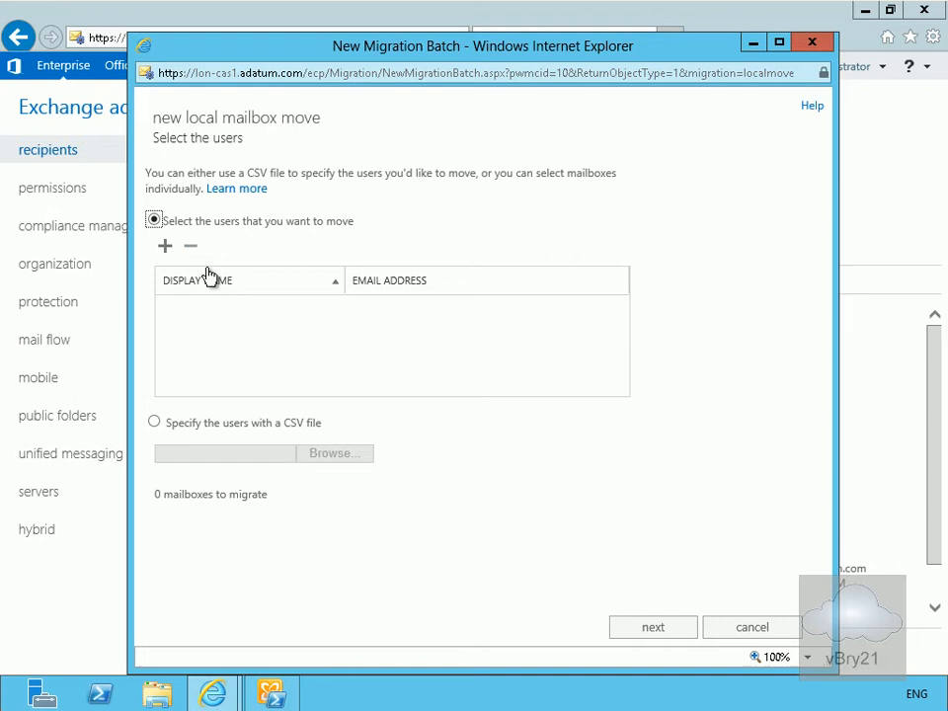
left_click(165, 246)
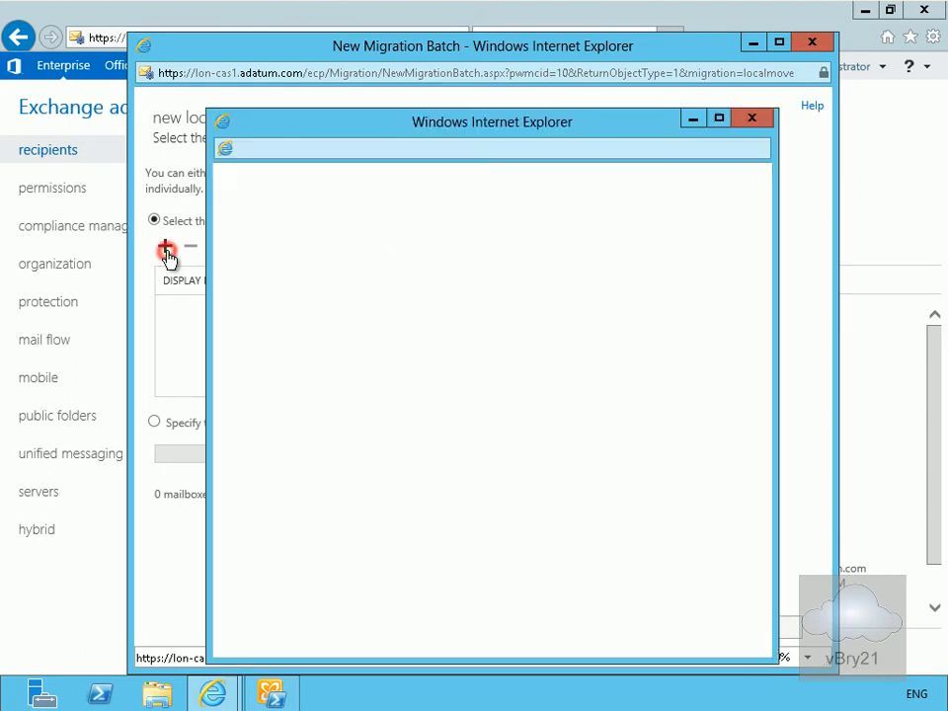
Shift-select the Mailbox Database 1 users and add all 193 to the move list
left_click(166, 249)
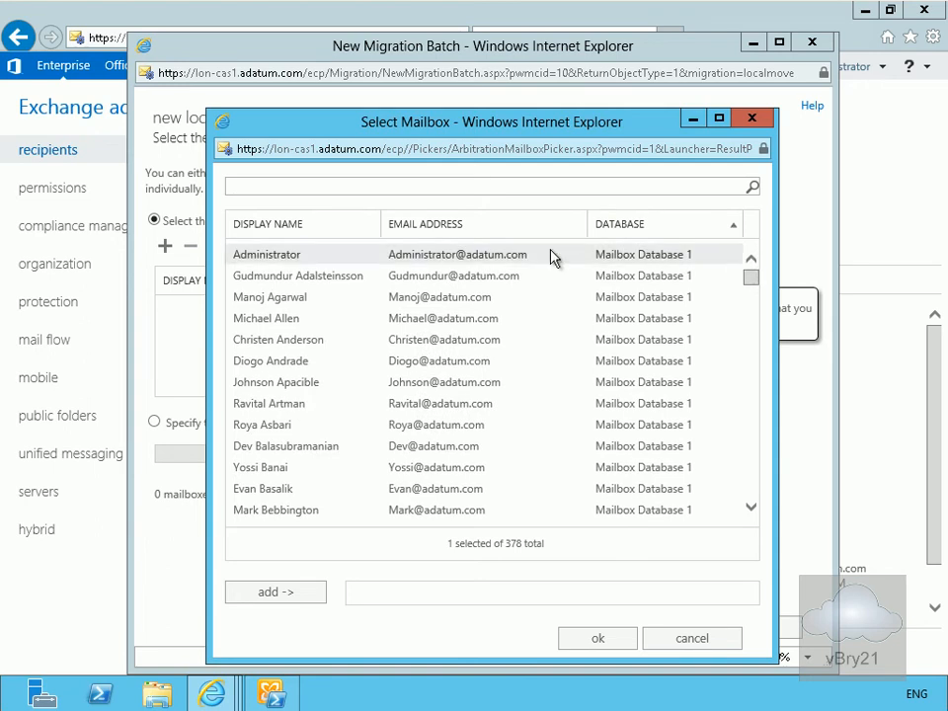
left_click(298, 275)
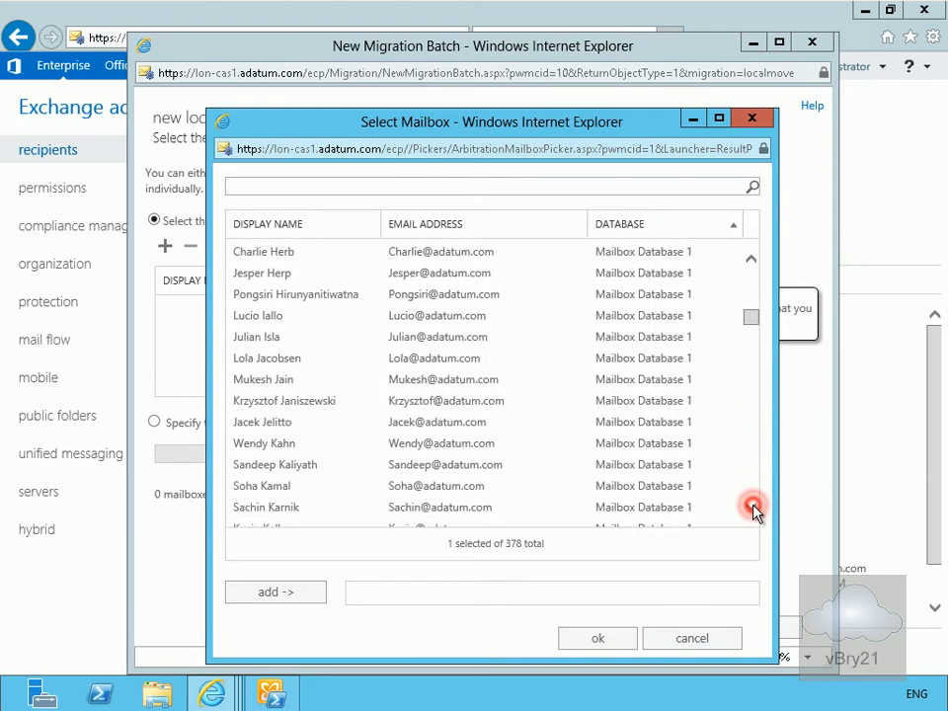
scroll("down", 3)
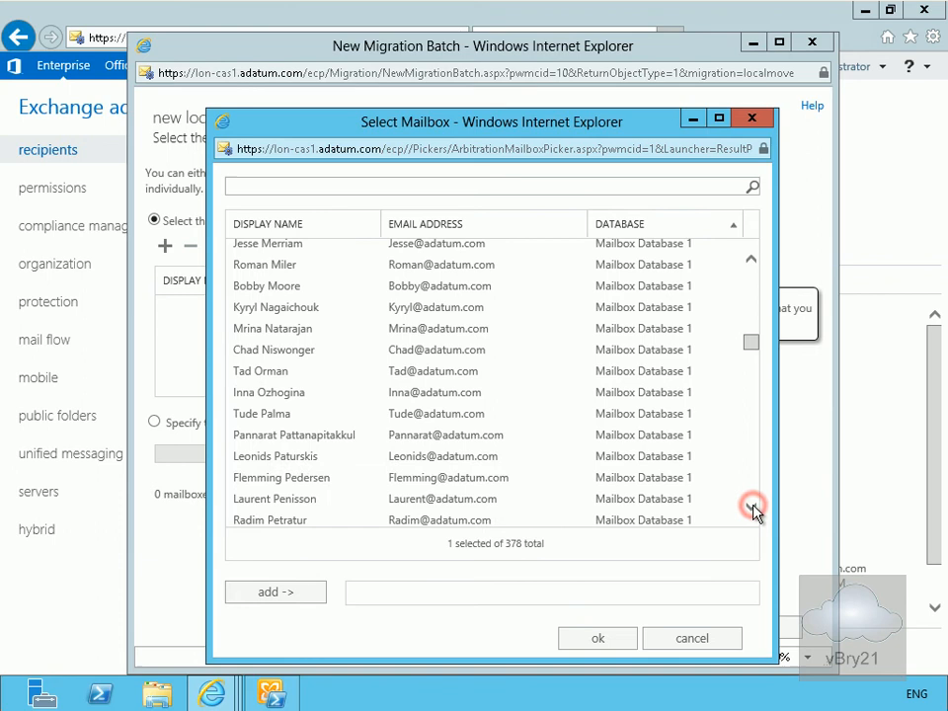
left_click(750, 510)
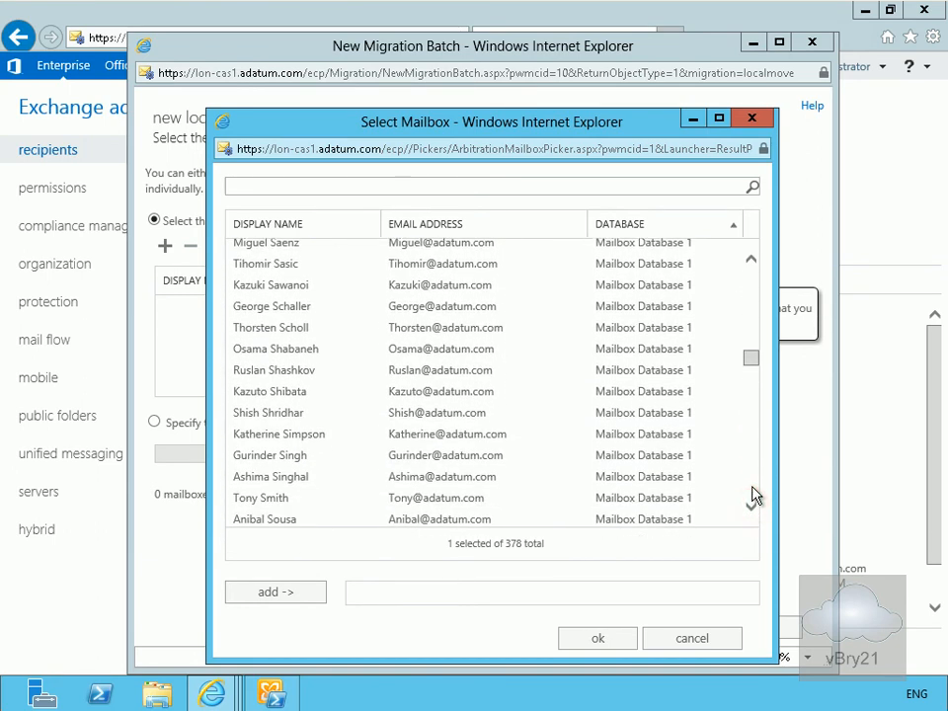
scroll("down", 3)
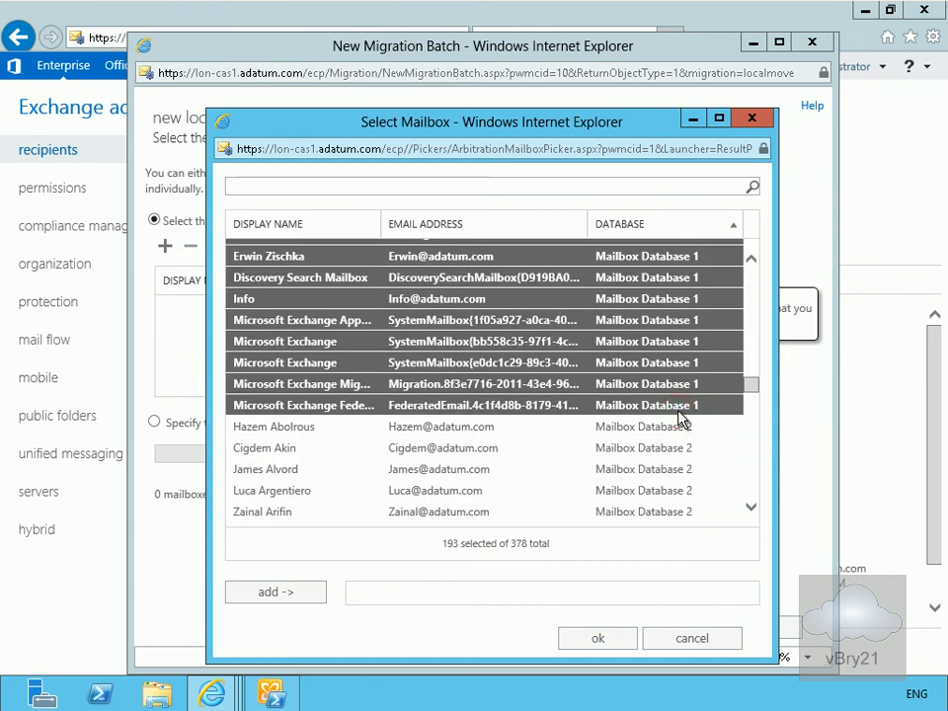
left_click(276, 591)
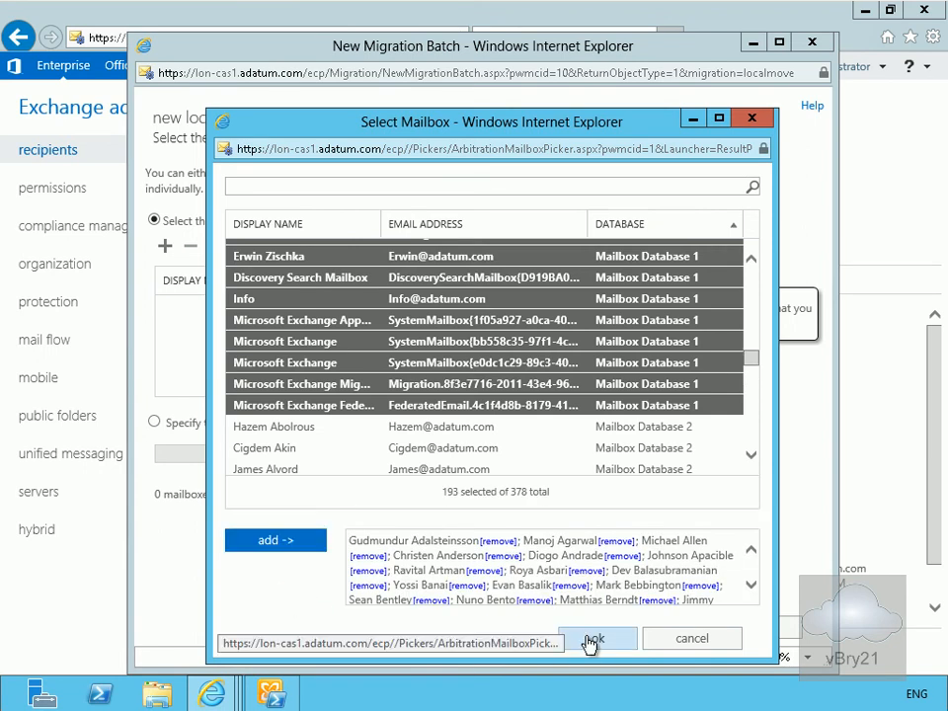
left_click(596, 638)
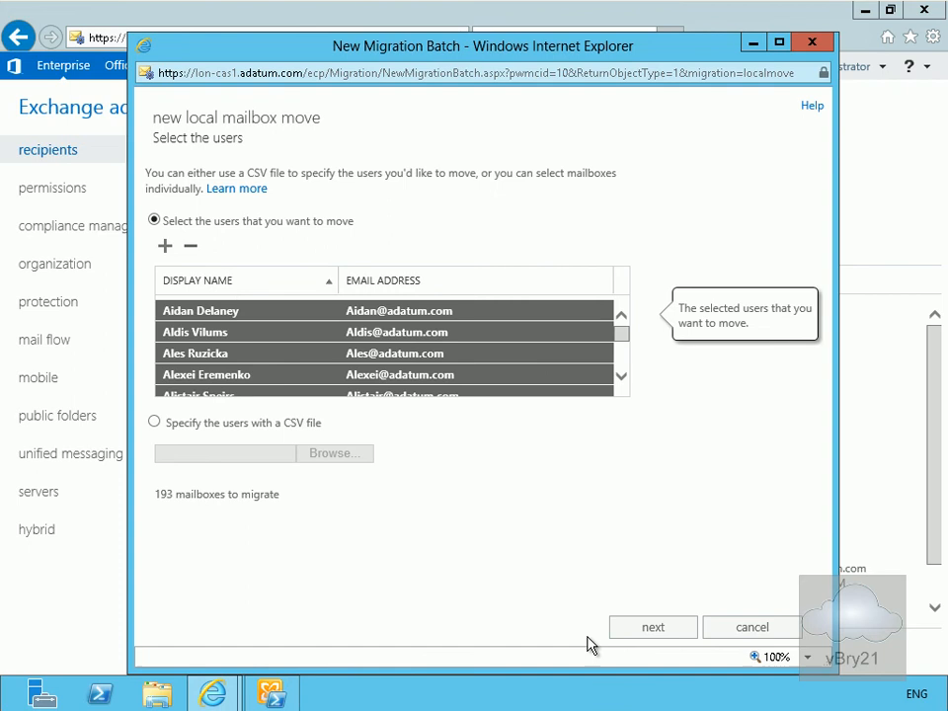
Name the batch 'Move DB1 to Research' and set Research as its target database
left_click(653, 627)
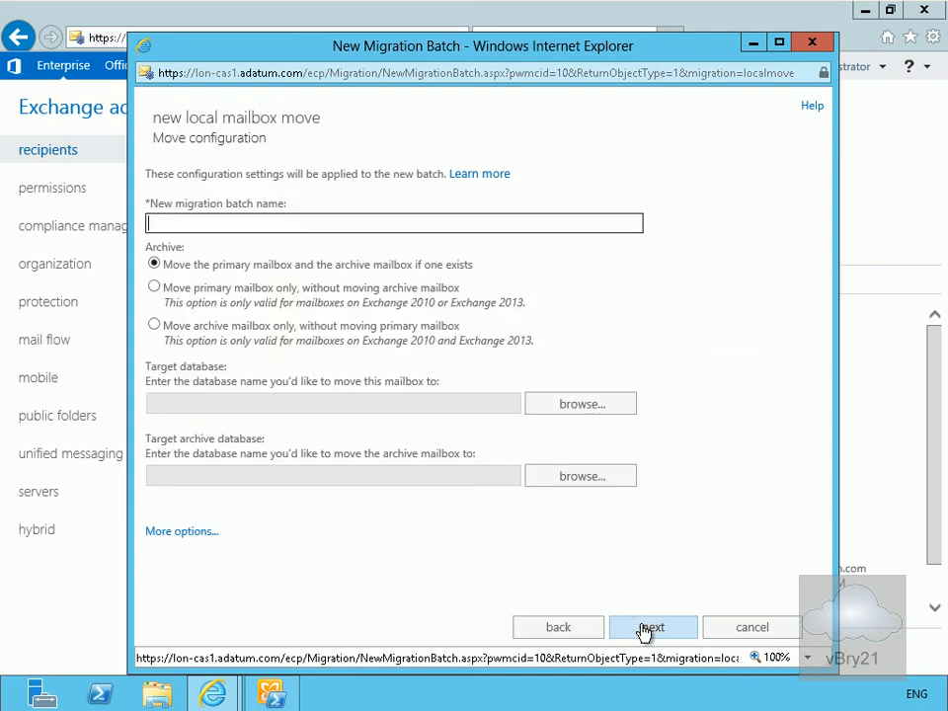
type("Move B")
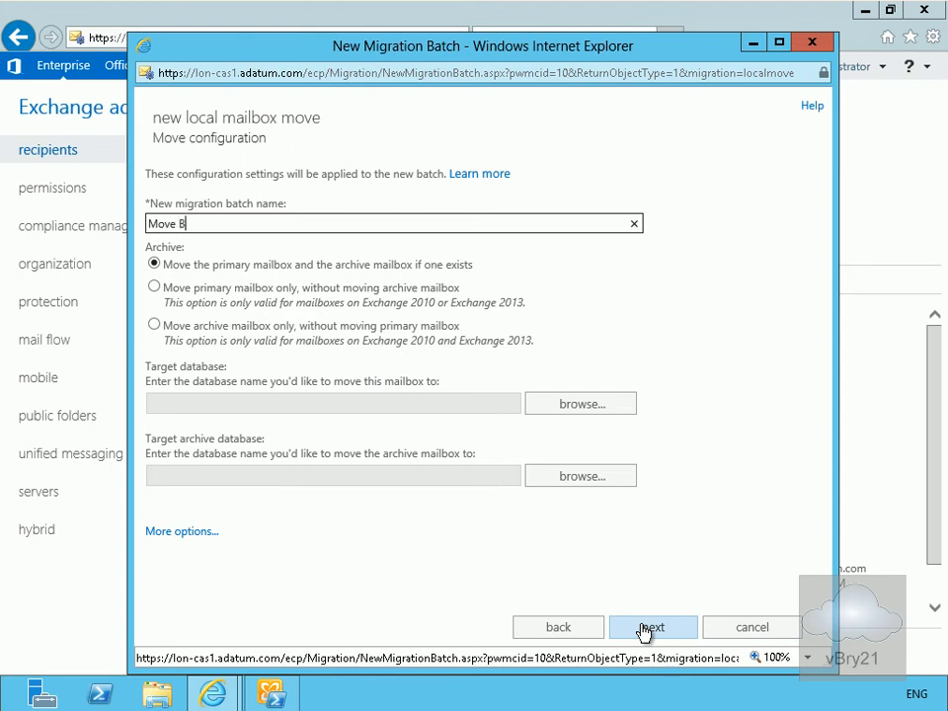
type("D")
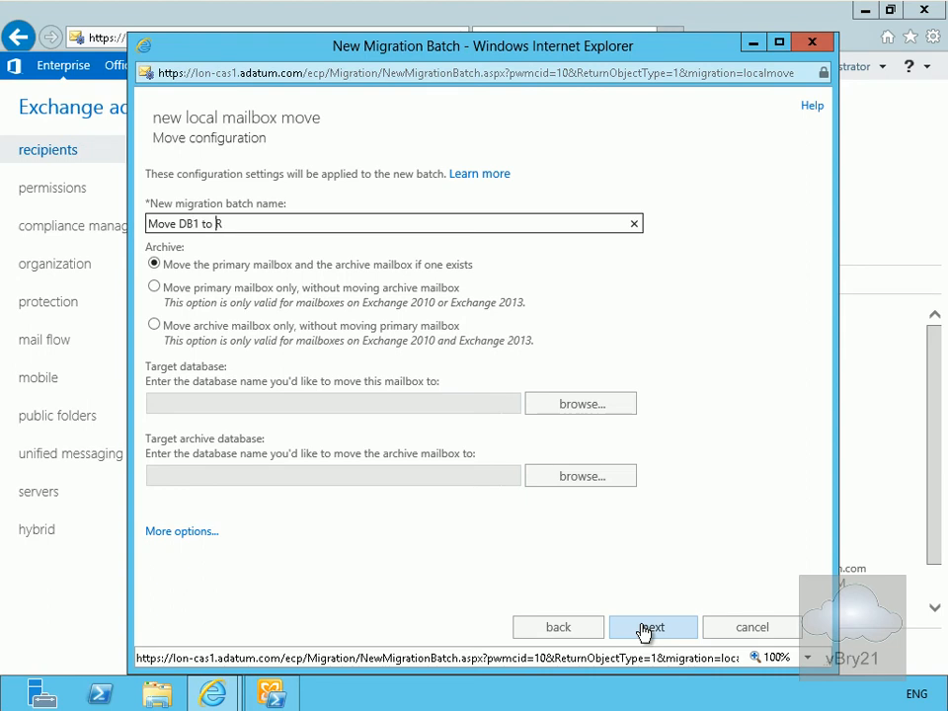
type("esearch")
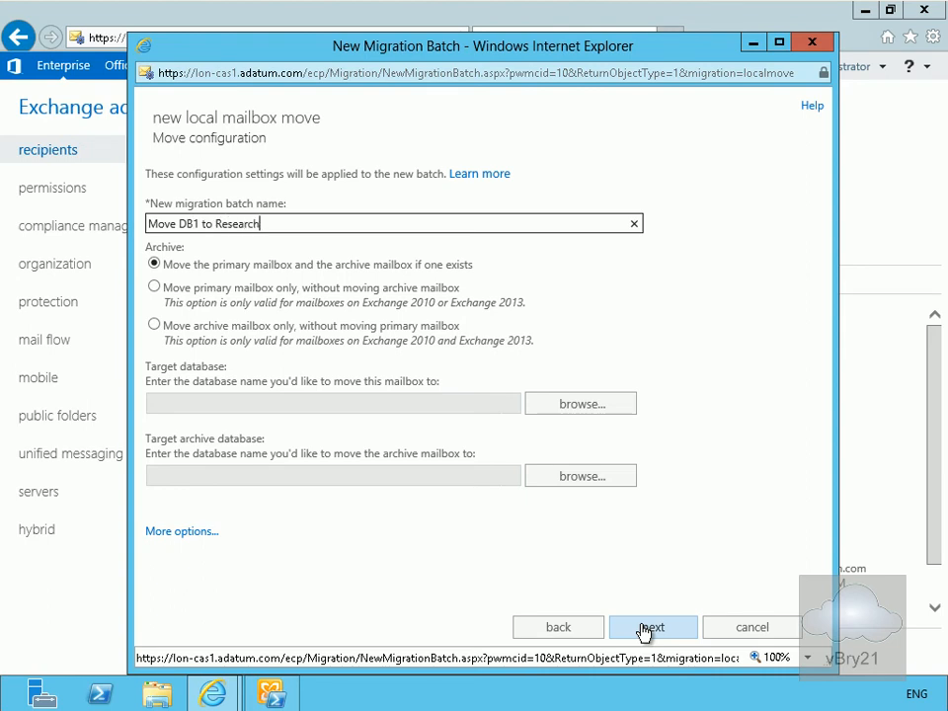
left_click(579, 403)
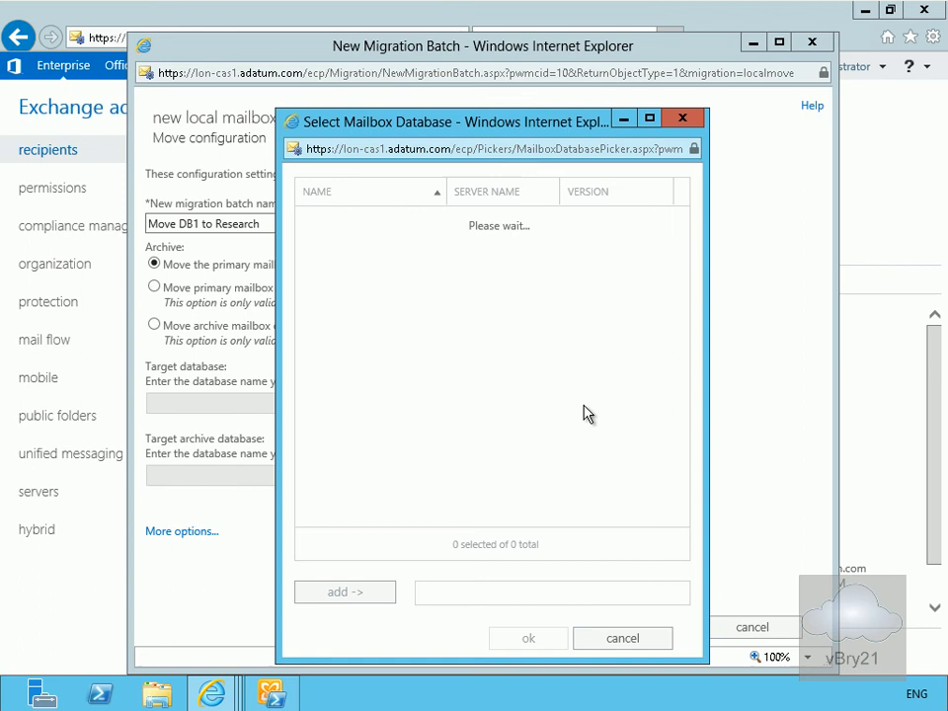
left_click(326, 263)
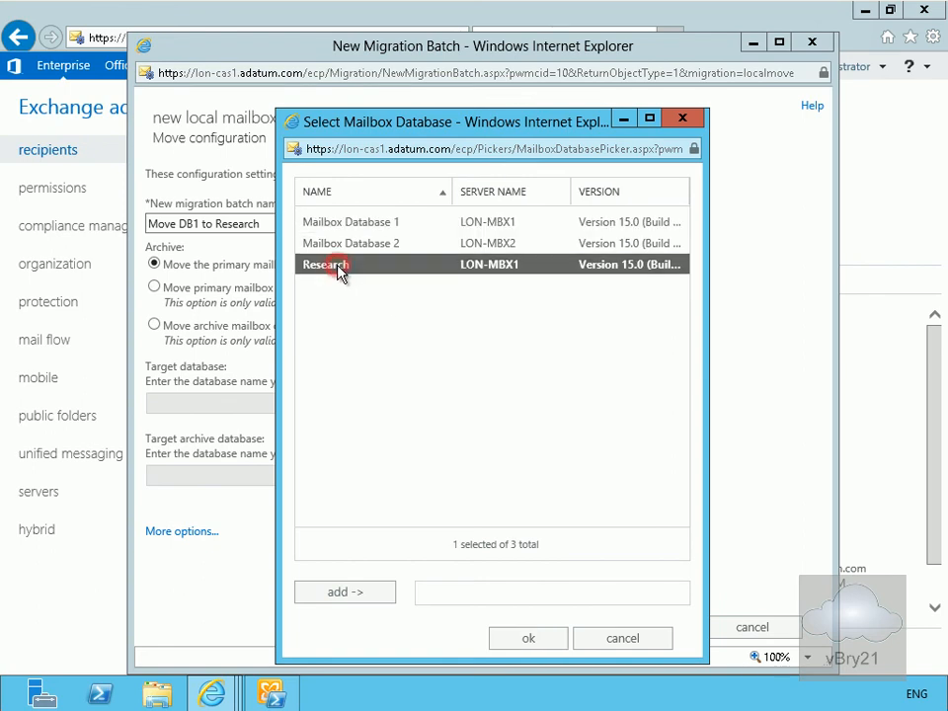
left_click(527, 637)
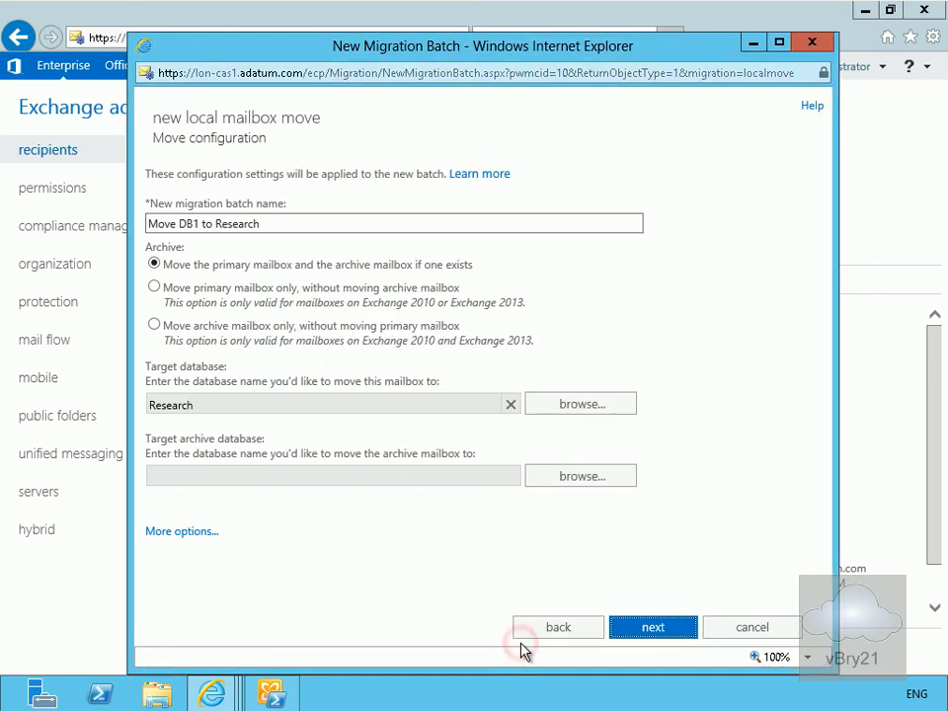
Advance through the start options and create the batch so it begins syncing
left_click(651, 626)
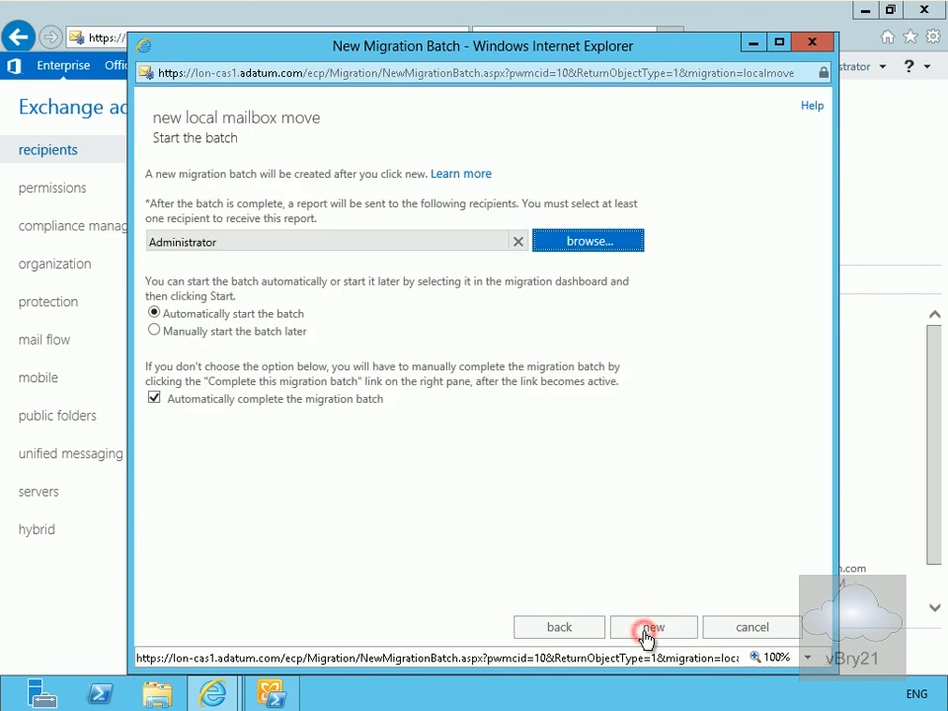
left_click(652, 627)
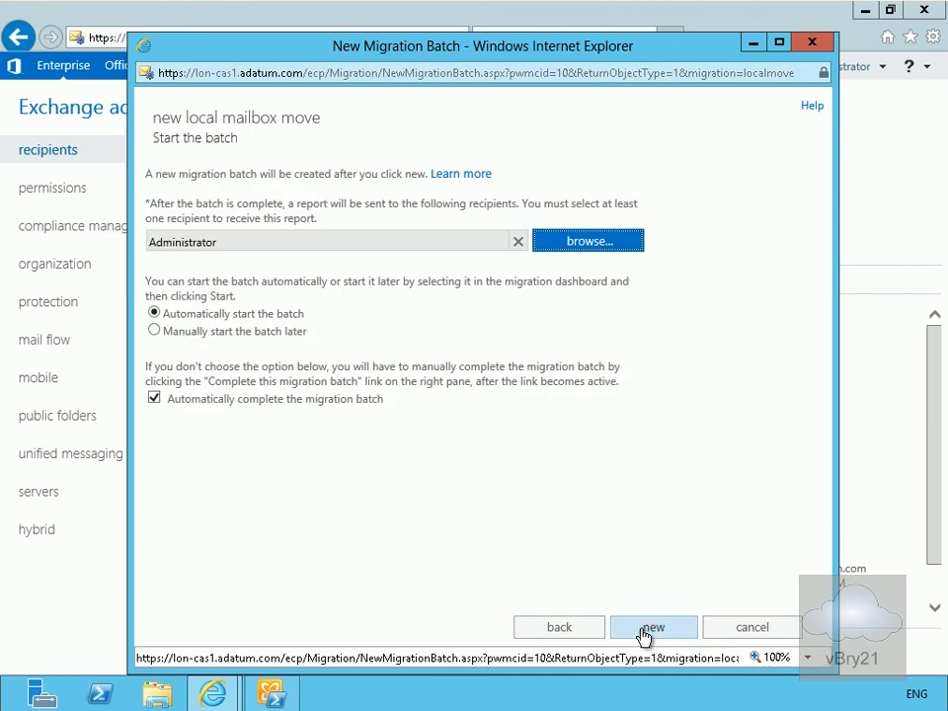
left_click(652, 626)
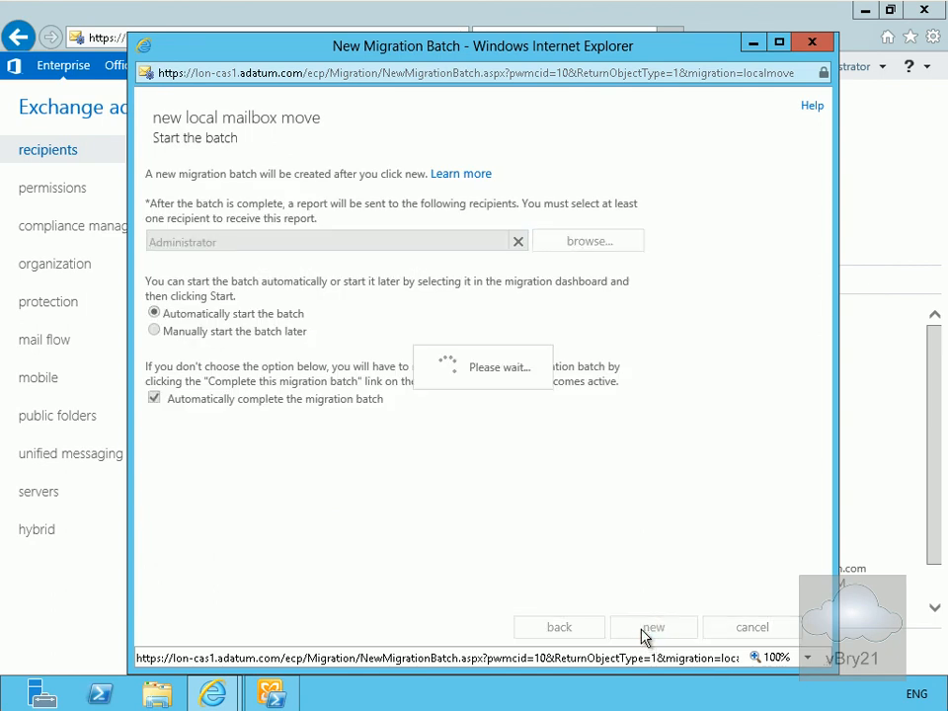
left_click(652, 627)
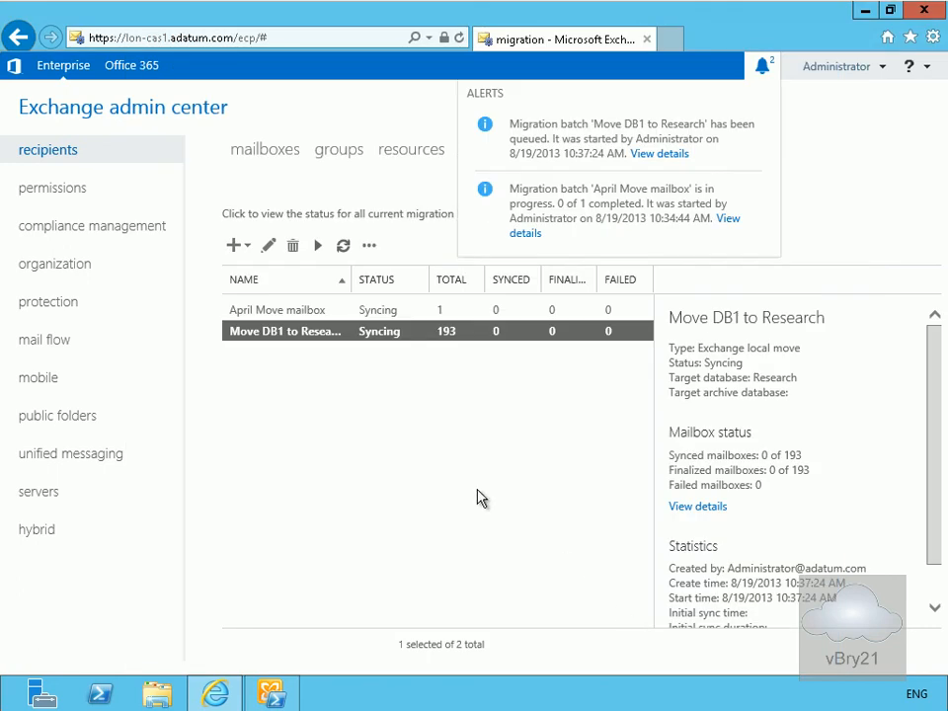
mouse_move(439, 353)
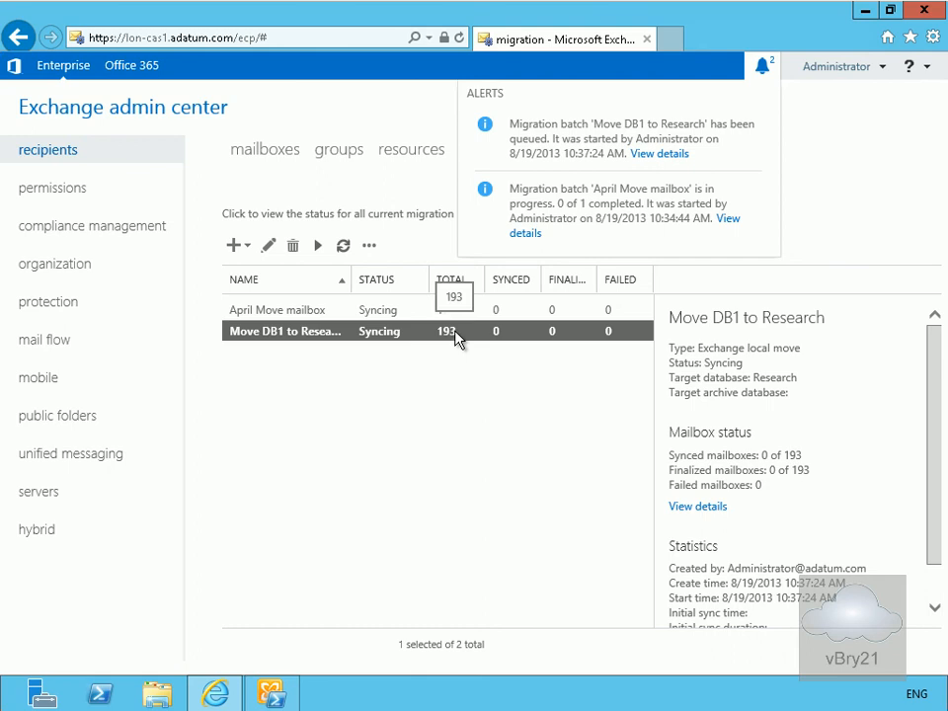
mouse_move(482, 344)
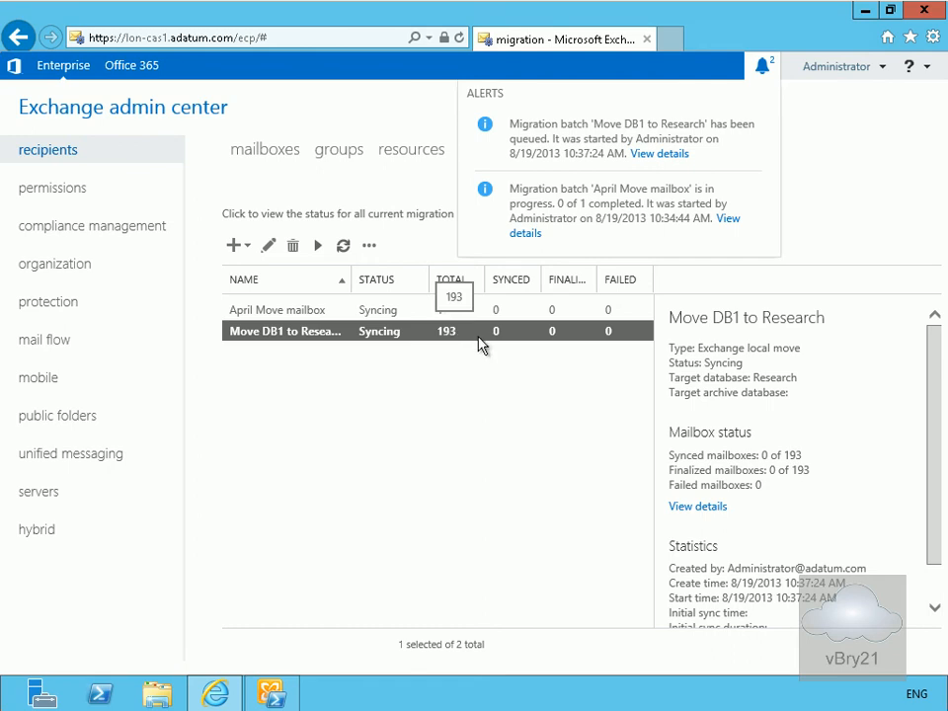
Dismiss the alerts flyout and refresh the batch list to show 192 mailboxes syncing
left_click(343, 245)
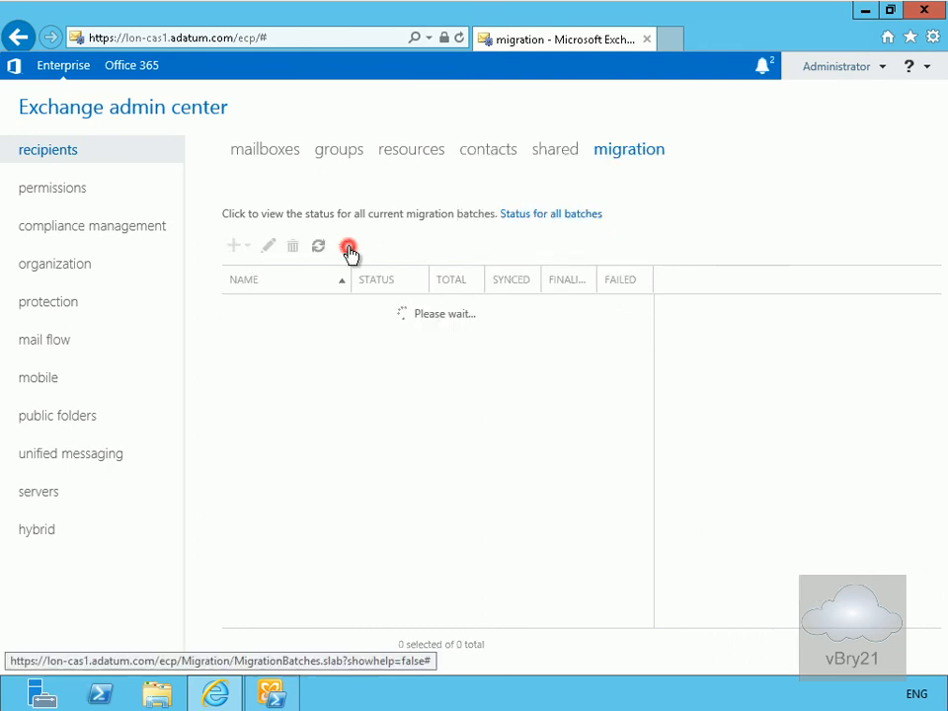
left_click(346, 244)
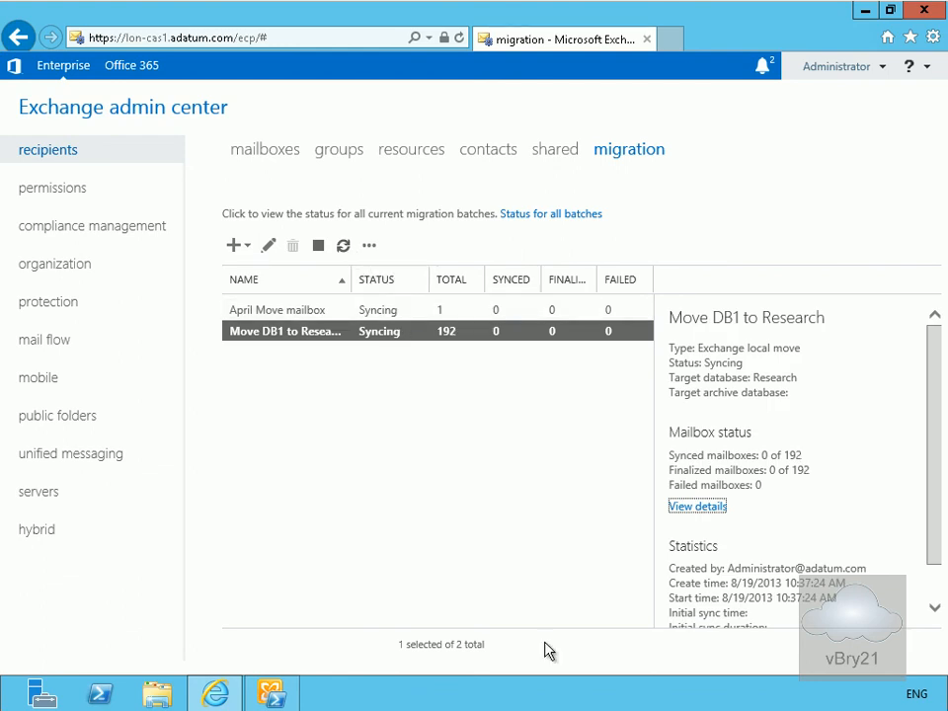
mouse_move(415, 386)
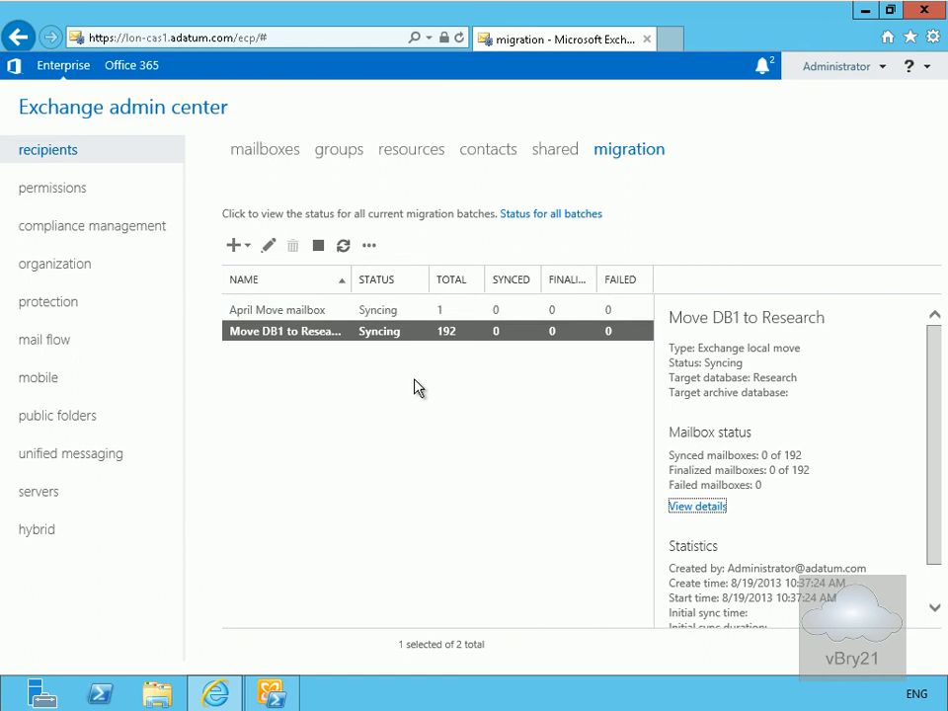
mouse_move(267, 341)
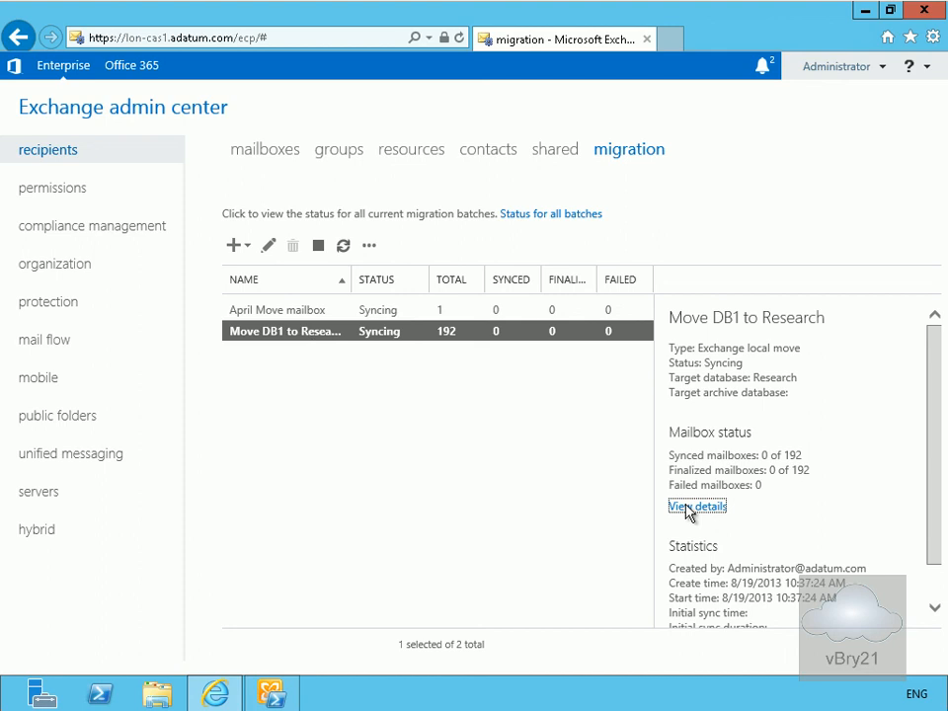
View mailbox status details and scroll the 192-user Migration Batch Users list
left_click(696, 505)
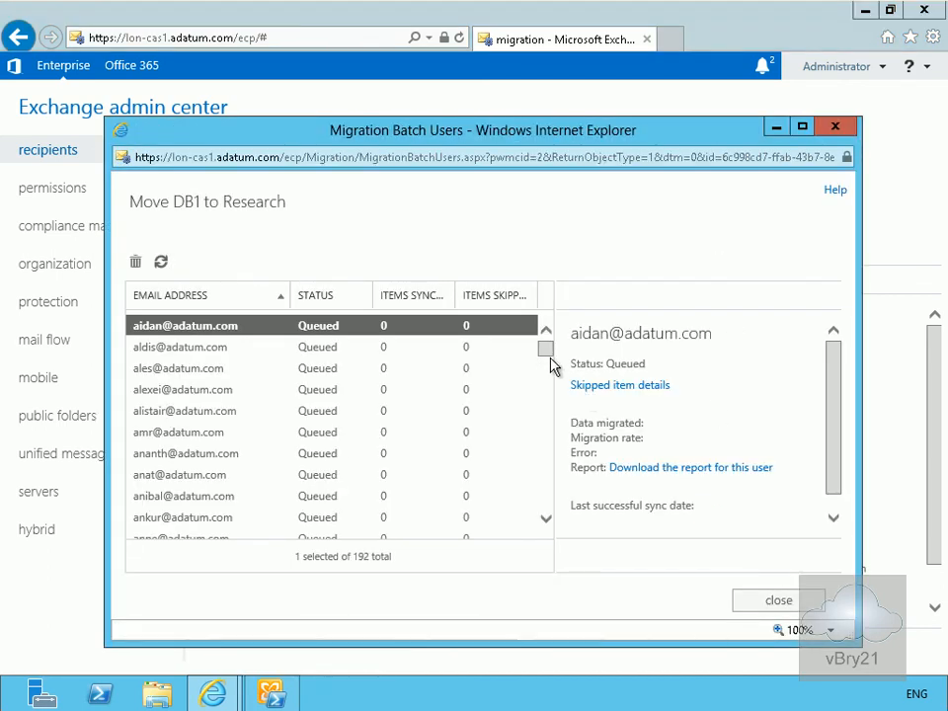
scroll("down", 3)
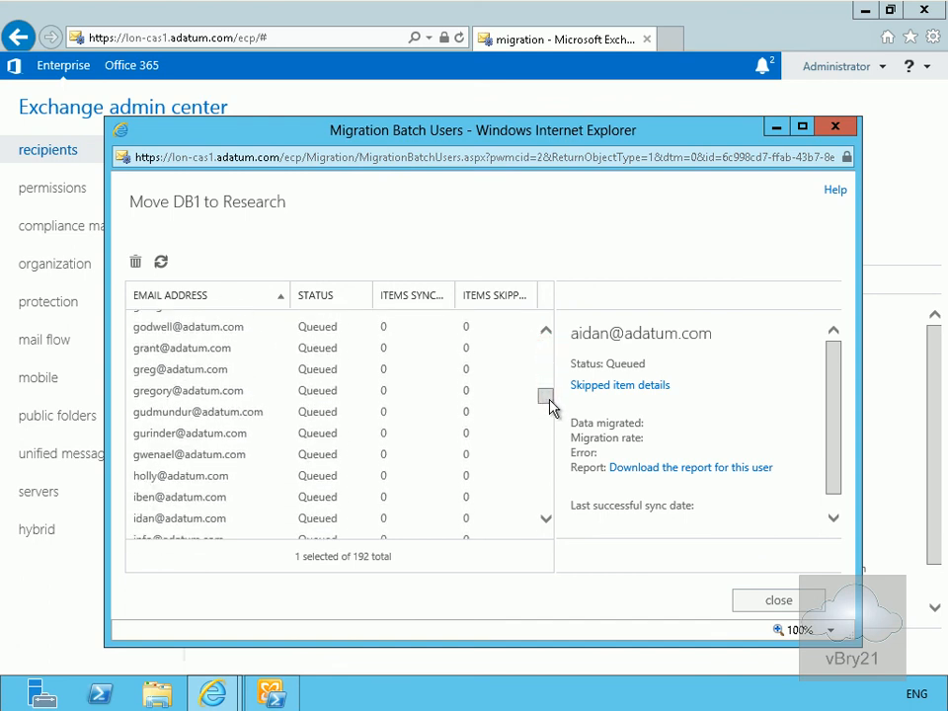
scroll("up", 3)
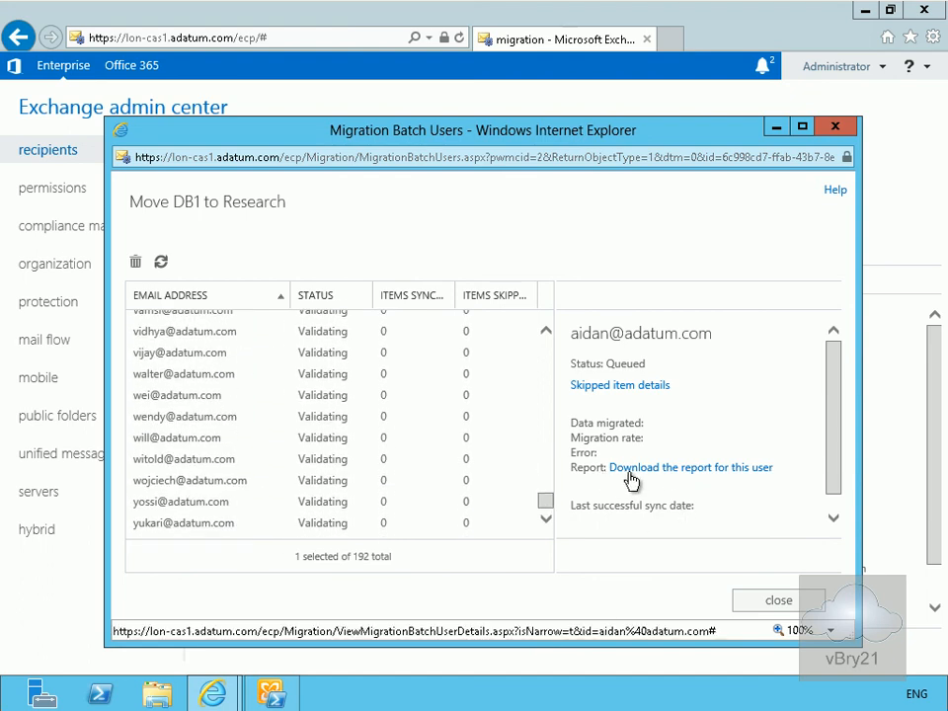
mouse_move(731, 477)
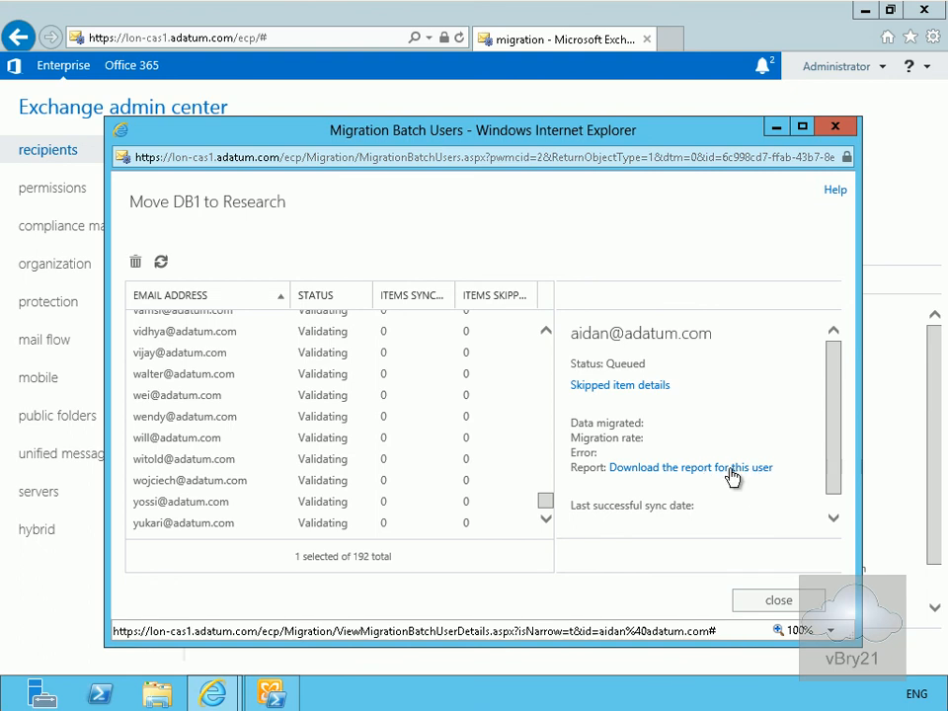